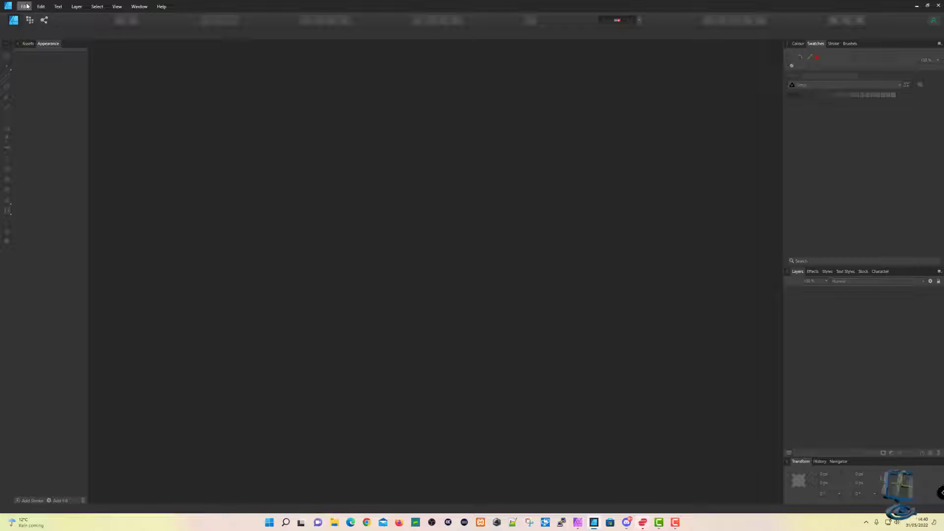
Step: Create a new 2560 × 1440 px transparent document from the Youtube Template preset
left_click(24, 6)
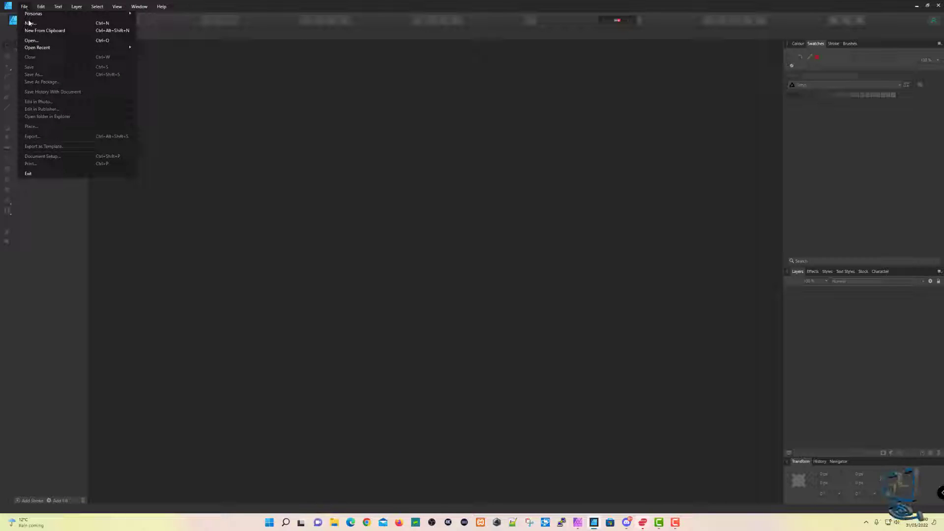
left_click(29, 23)
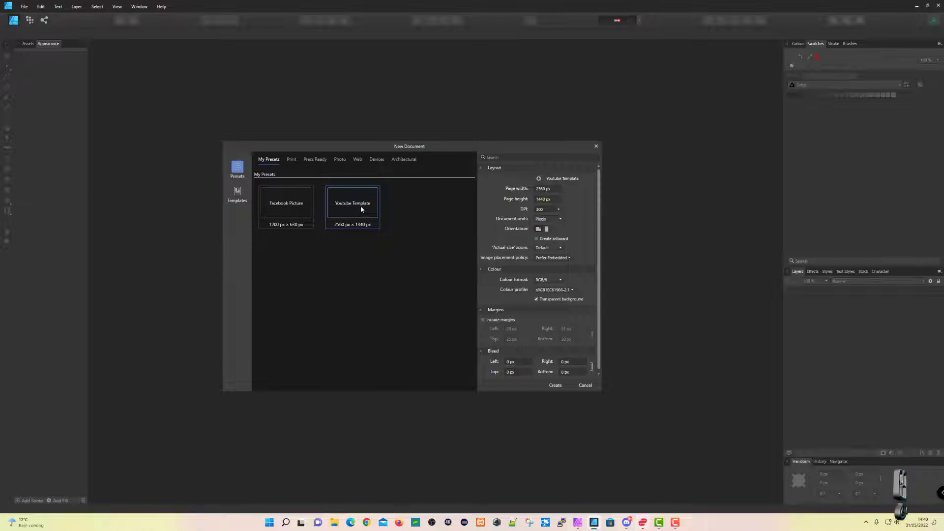
left_click(554, 385)
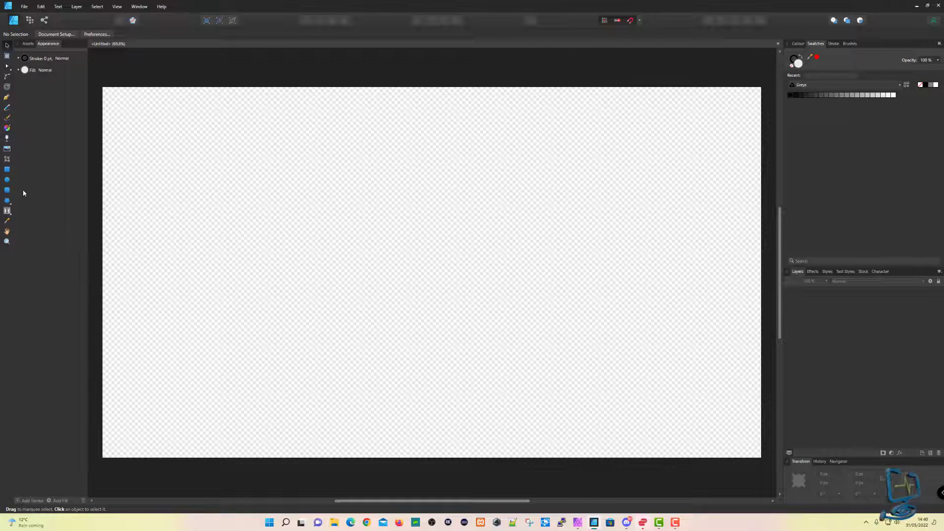
Step: Switch to the Donut Tool and drag the donut to the centre of the page
left_click(7, 200)
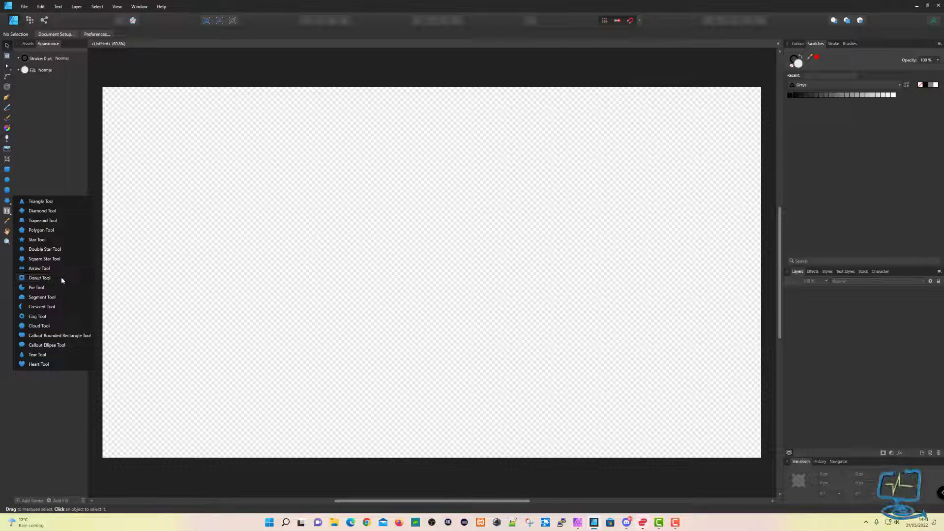
left_click(39, 278)
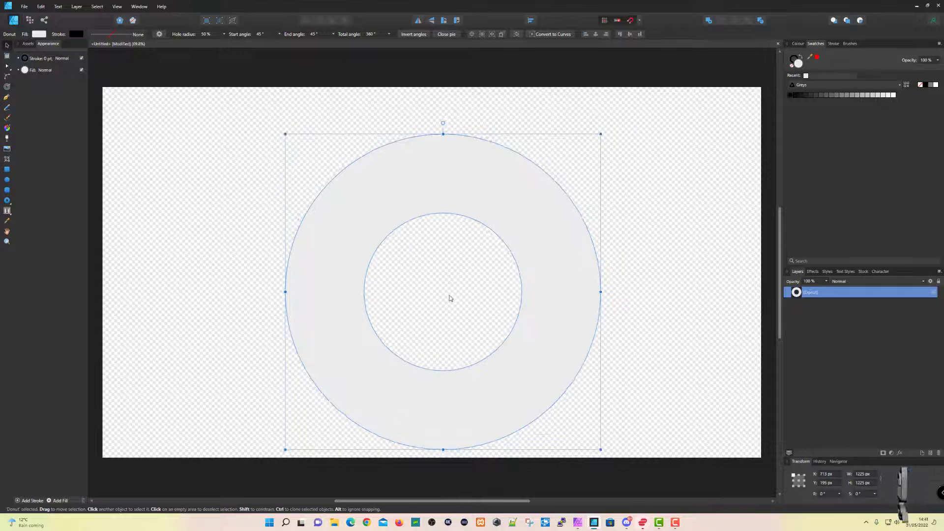
left_click_drag(448, 299, 460, 286)
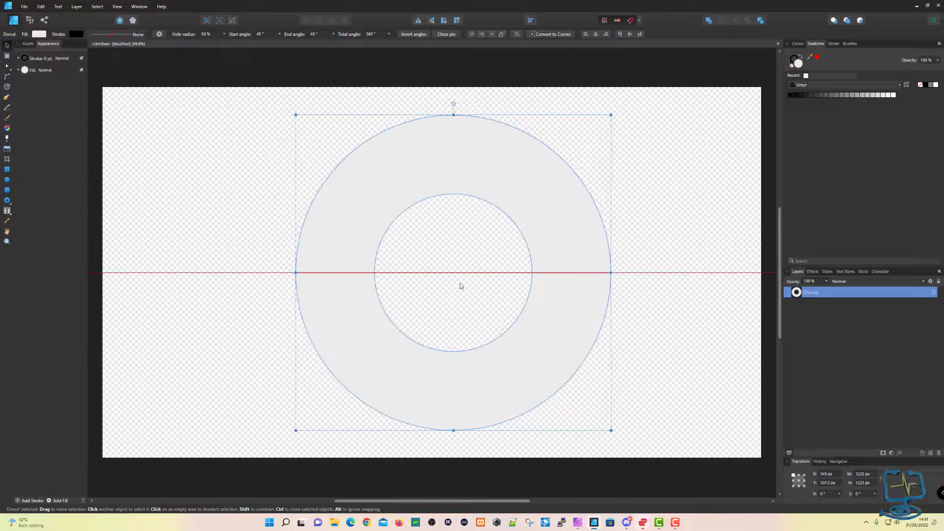
left_click_drag(461, 286, 454, 287)
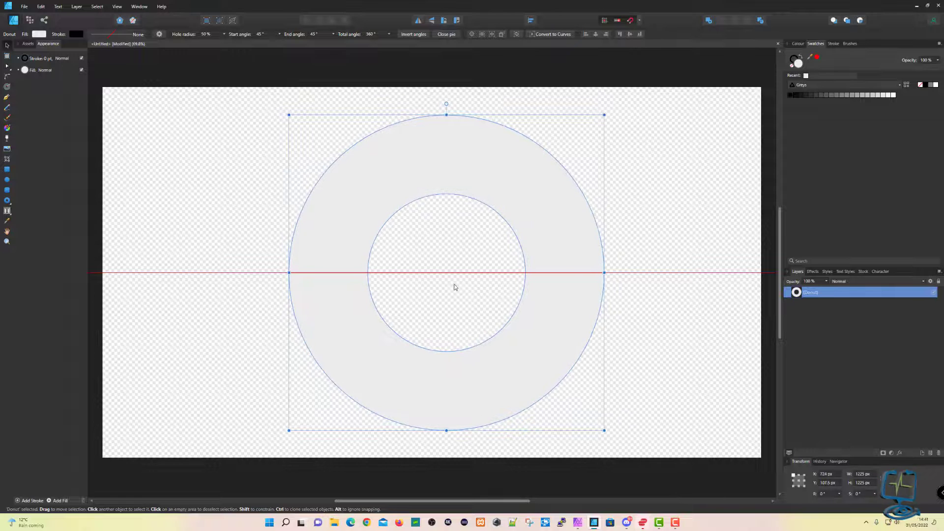
left_click_drag(454, 287, 439, 289)
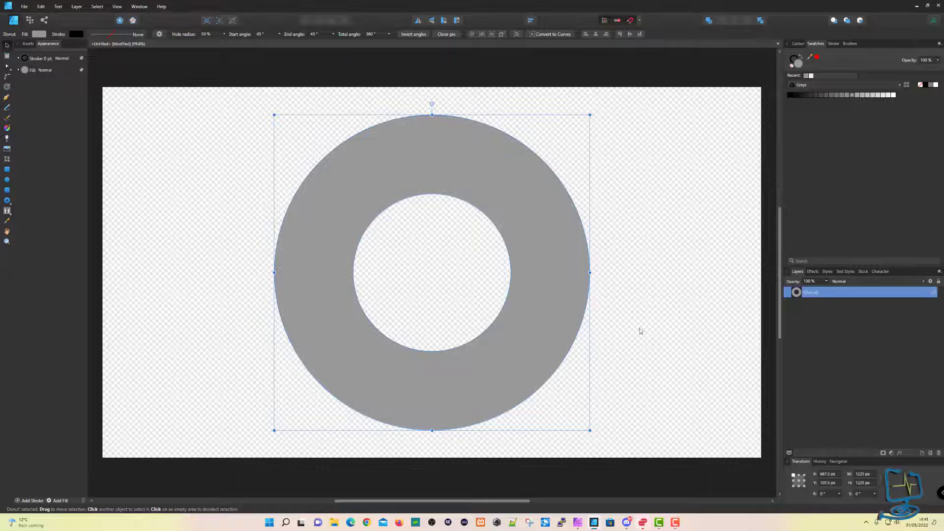
Step: Place the first pen node above and left of the donut
left_click(304, 144)
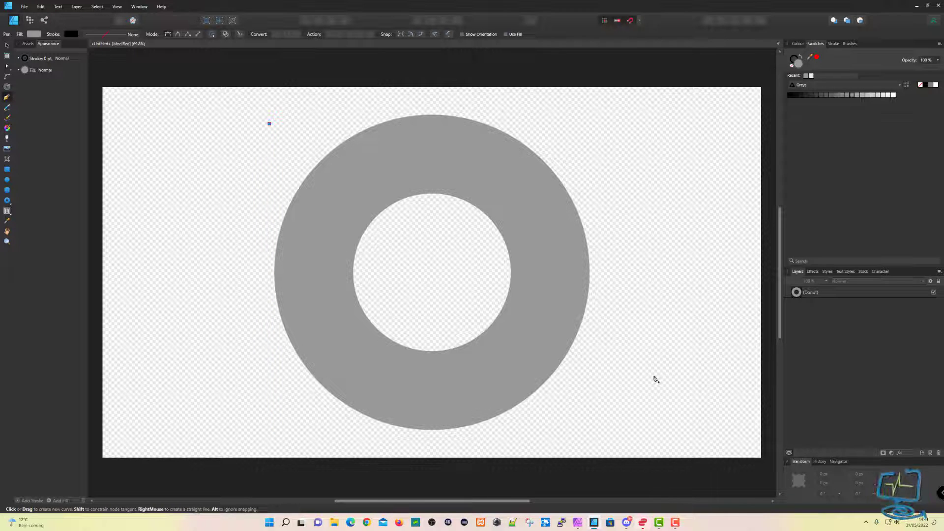
Step: Finish the diagonal line below-right of the donut and rename its layer 'Split Line'
left_click_drag(269, 123, 654, 374)
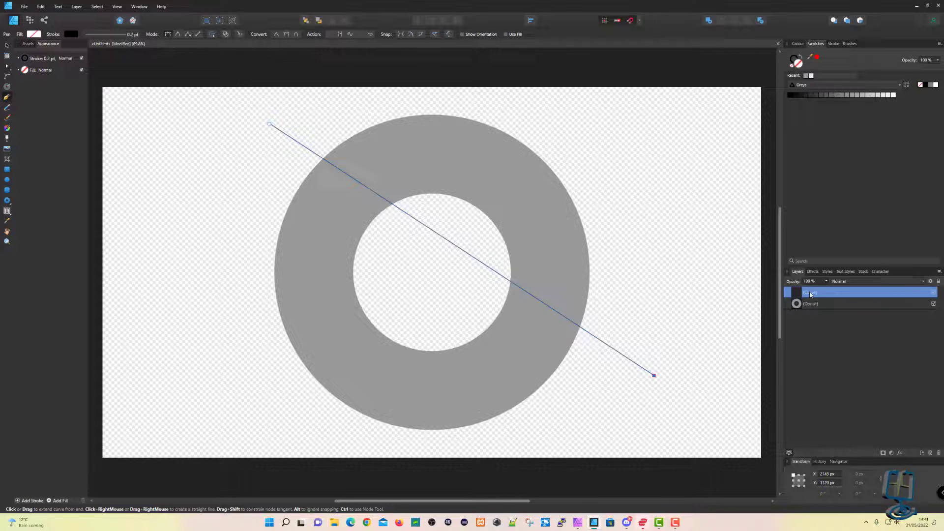
double_click(854, 292)
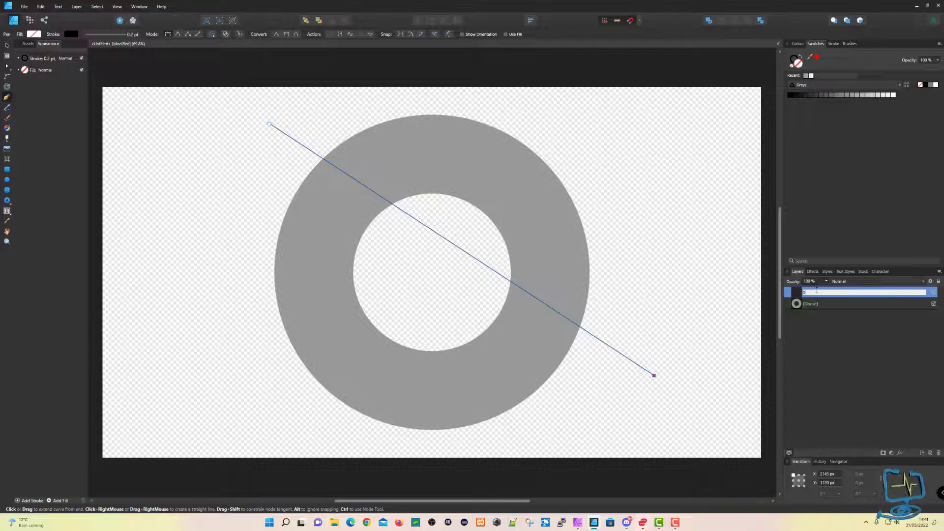
type("Split Line")
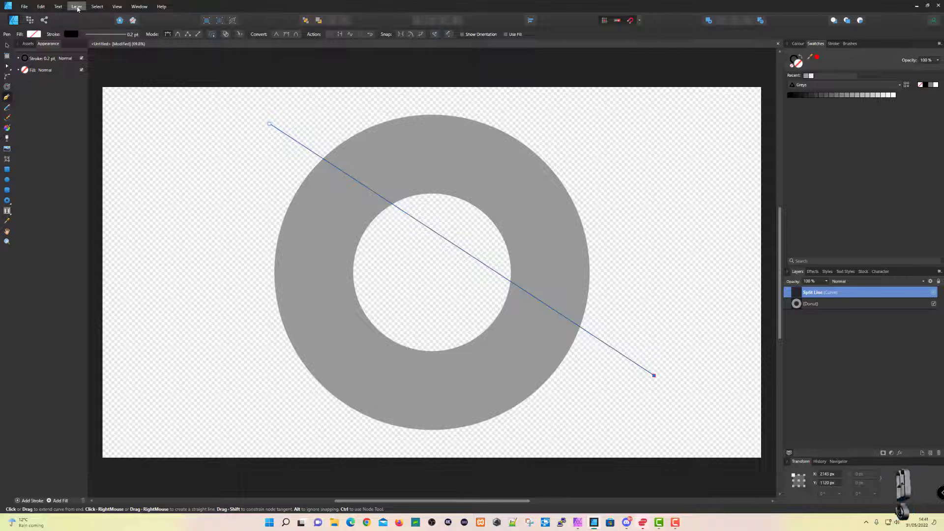
Step: Expand the split line's stroke into a filled curve from the Layer menu
left_click(77, 6)
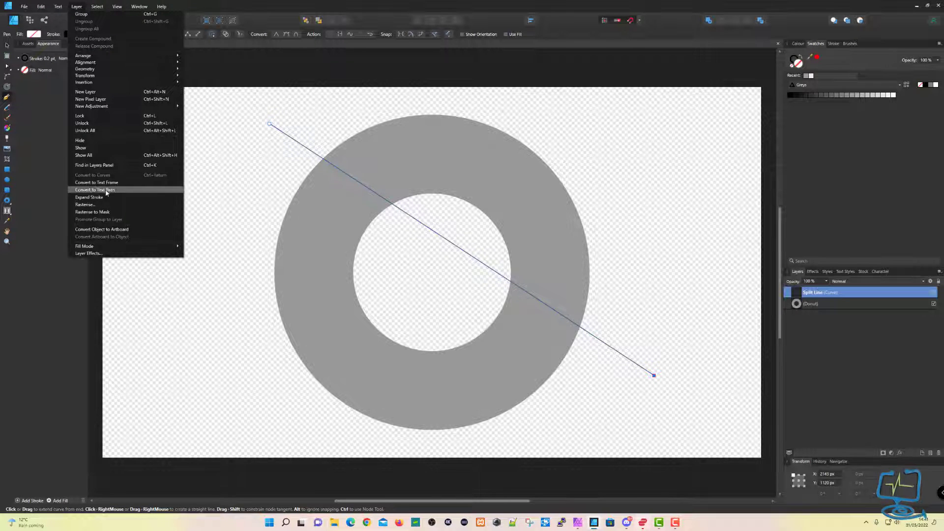
mouse_move(111, 199)
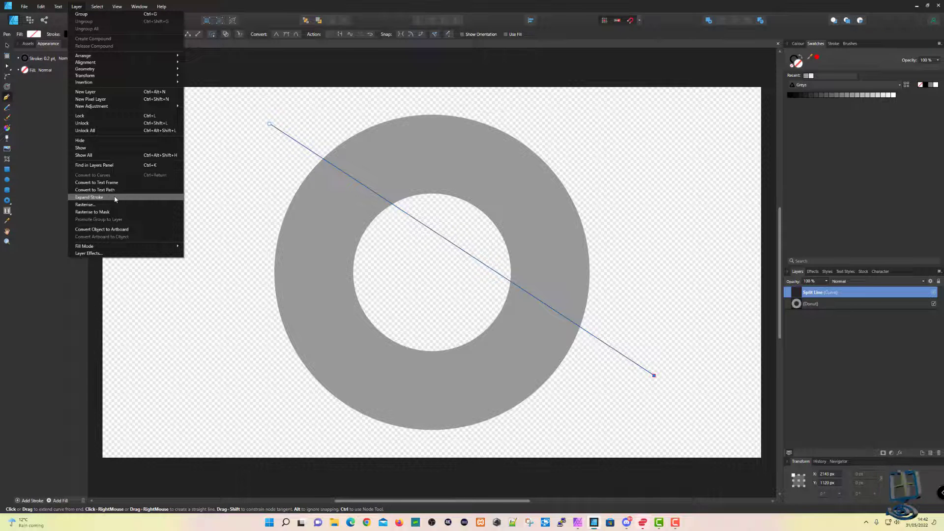
mouse_move(92, 211)
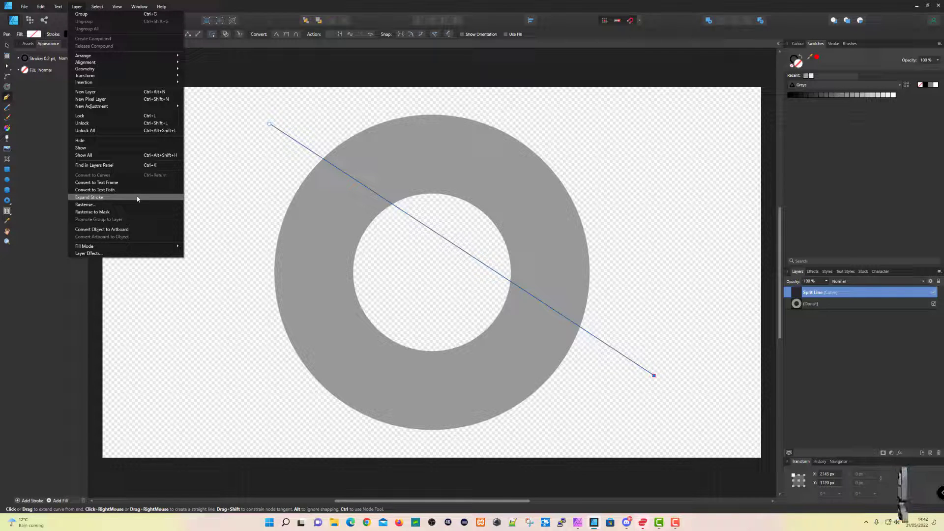
left_click(88, 197)
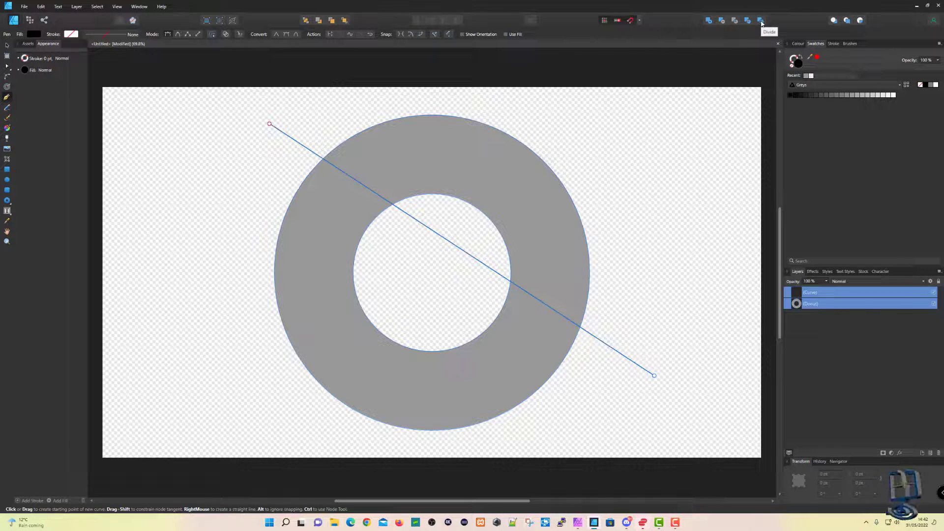
Step: Apply the Divide boolean operation to cut the donut along the line
left_click(760, 20)
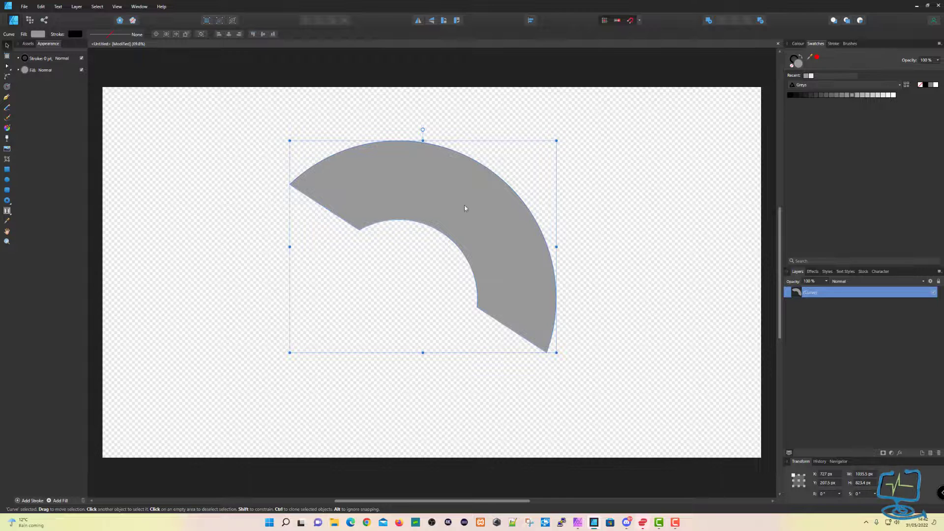
Step: Export as PNG with Area set to Selection Only
left_click(24, 7)
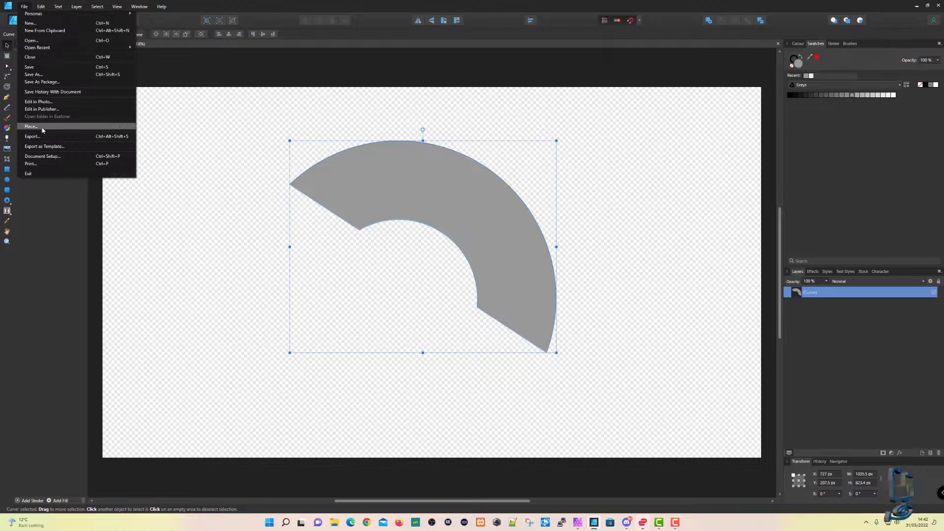
left_click(32, 136)
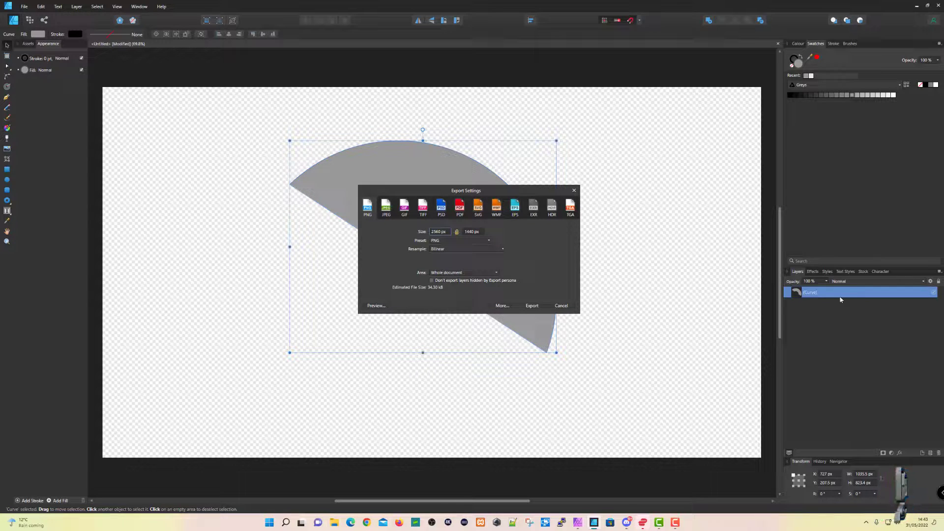
left_click(463, 272)
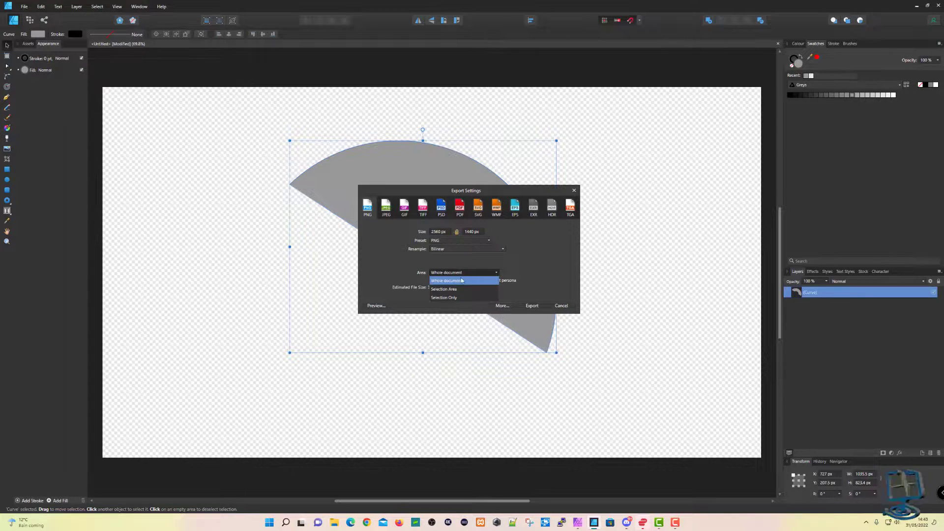
left_click(443, 298)
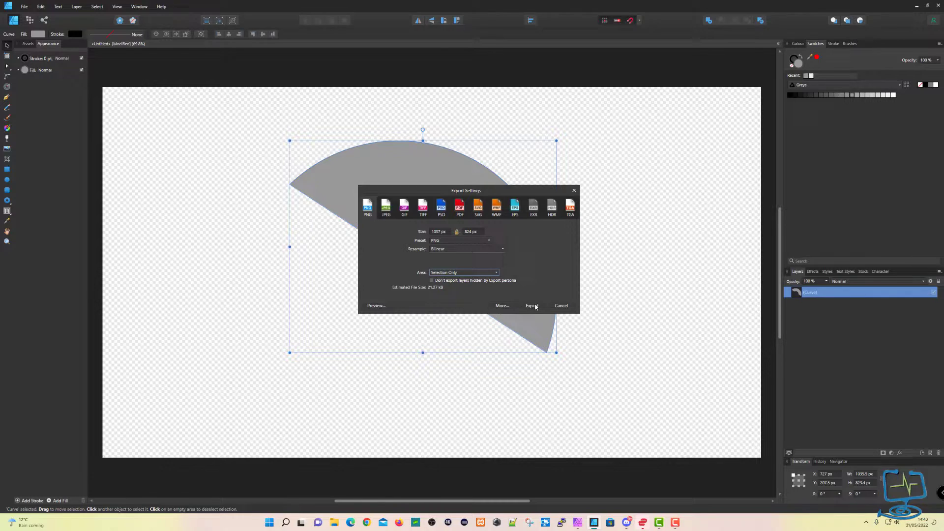
left_click(531, 306)
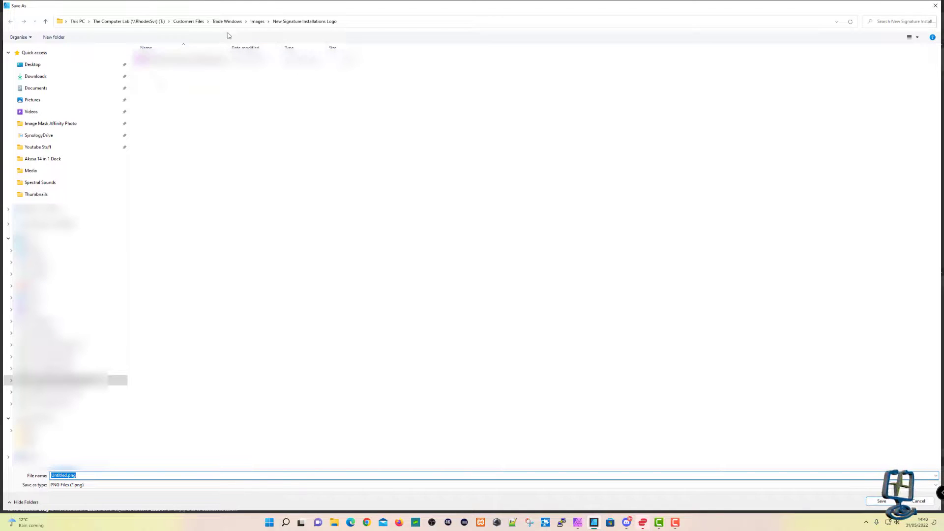
Step: Save the PNG as 'Half Donut' in the Pictures folder
left_click(33, 99)
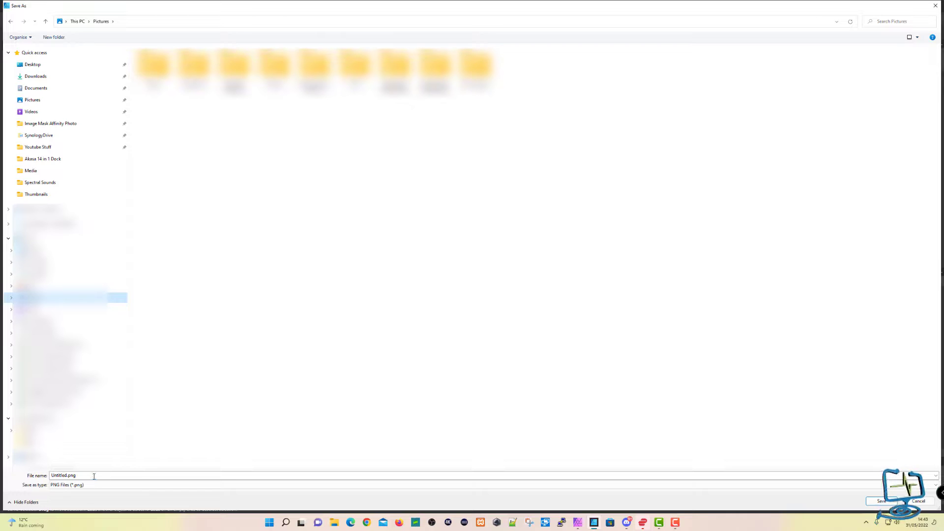
type("Half Donut")
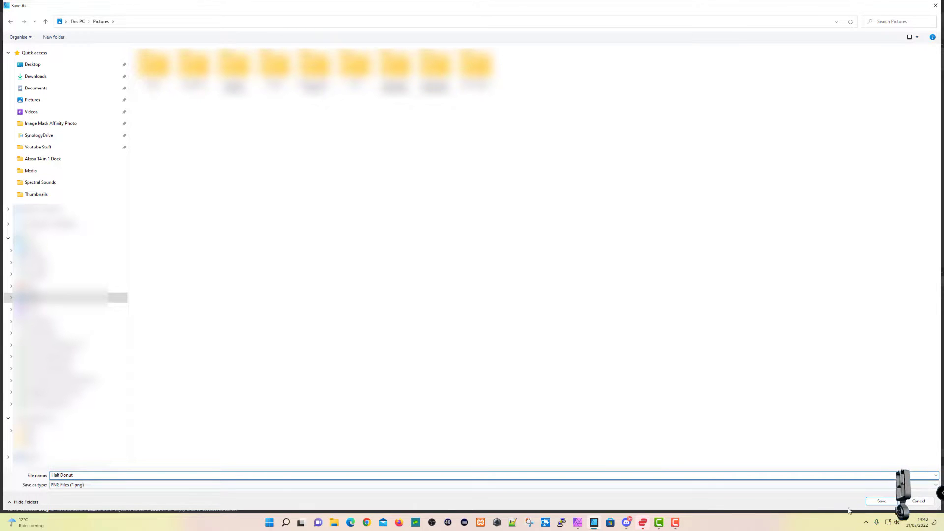
left_click(880, 500)
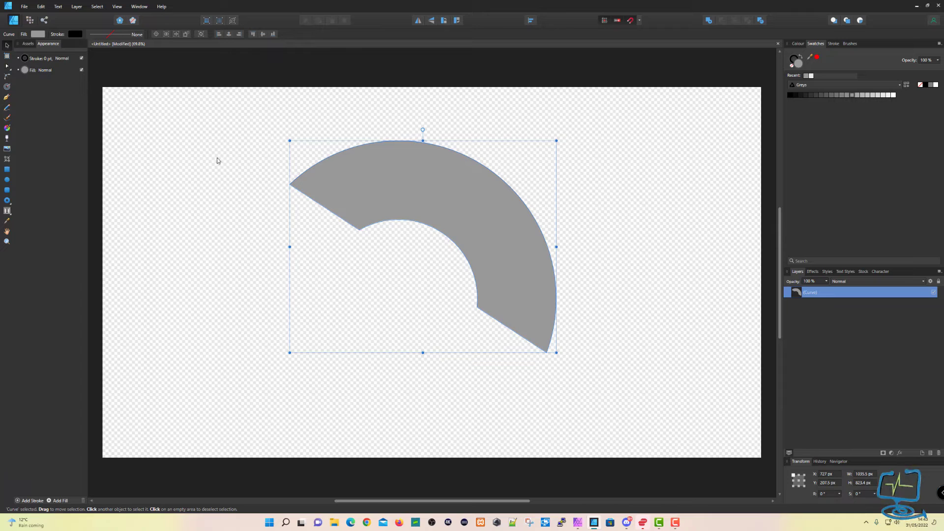